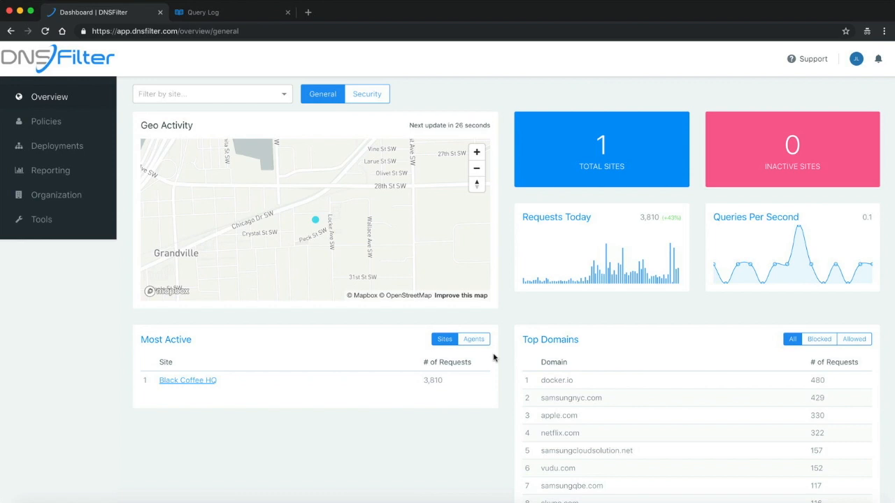
mouse_move(266, 367)
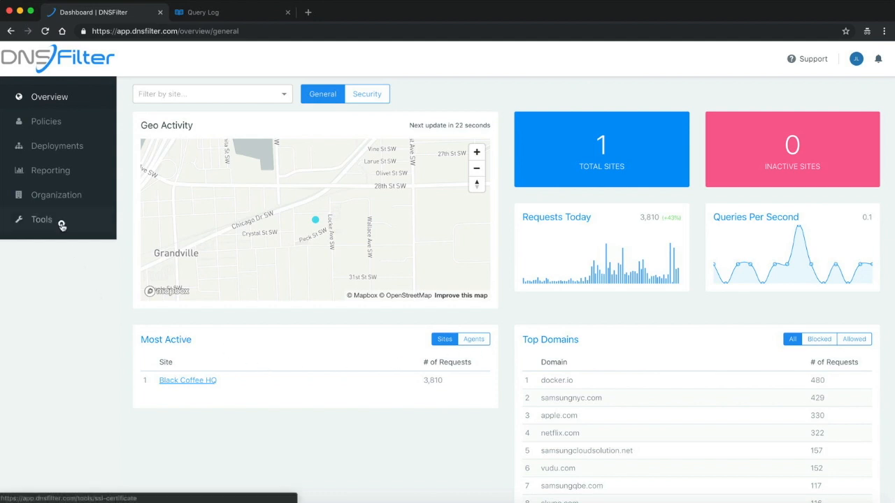
- Open the Tools section, landing on the SSL Certificate page
left_click(41, 219)
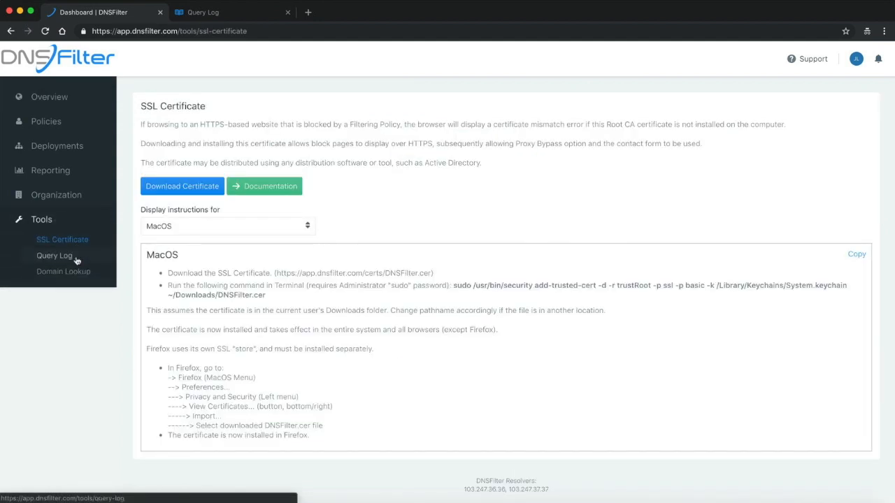
- Open the Query Log and filter it to the Black Coffee HQ site
left_click(54, 255)
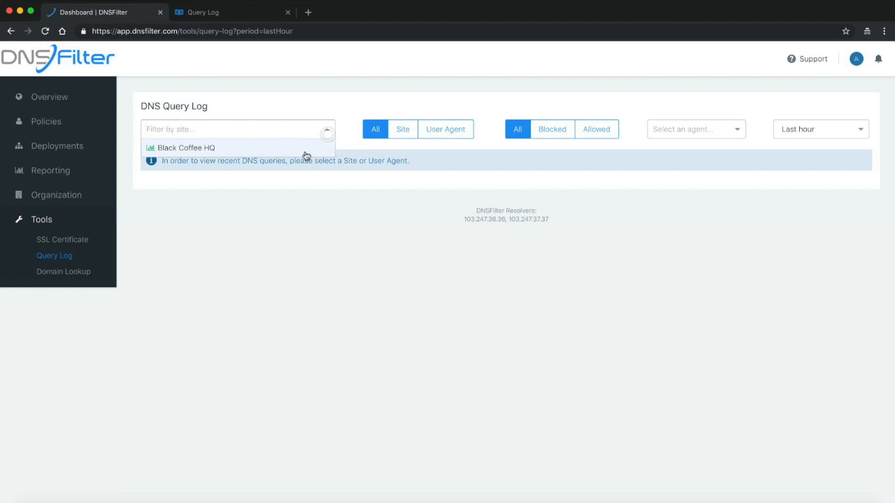
left_click(695, 128)
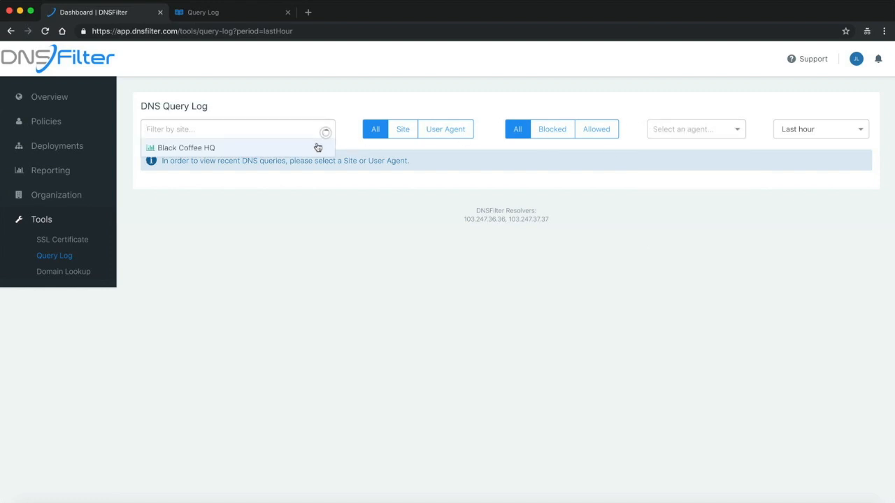
left_click(188, 148)
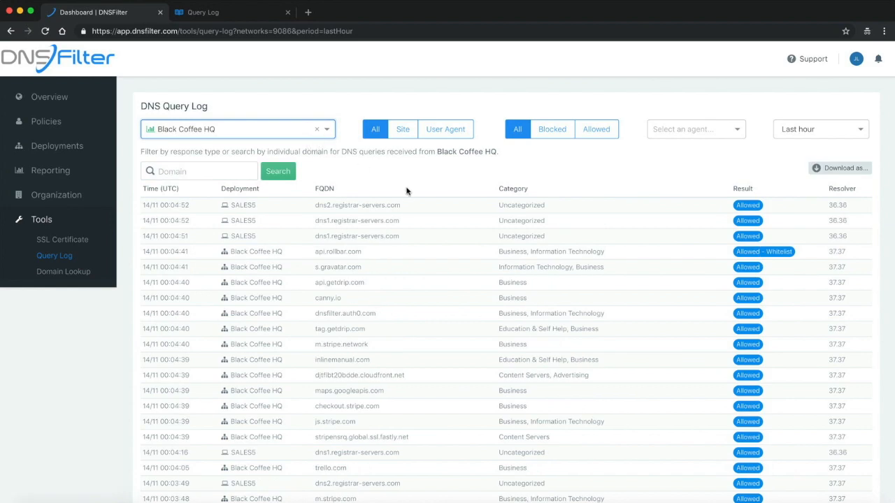
mouse_move(648, 172)
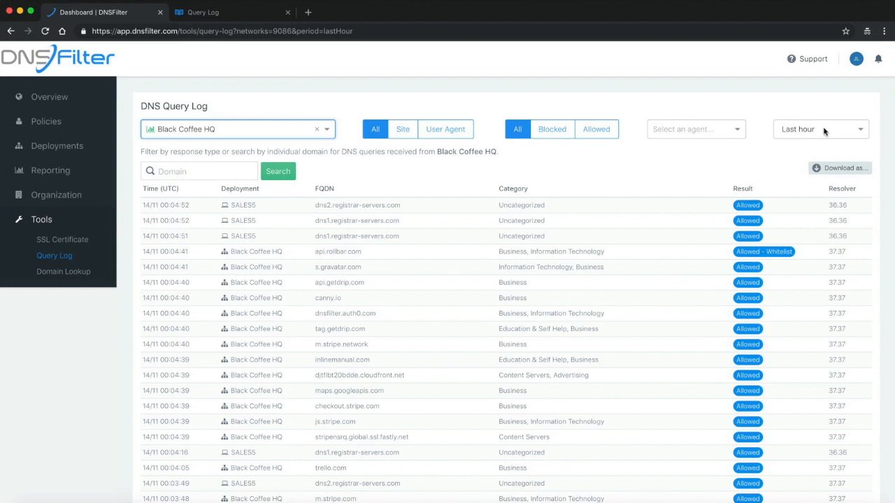
left_click(820, 129)
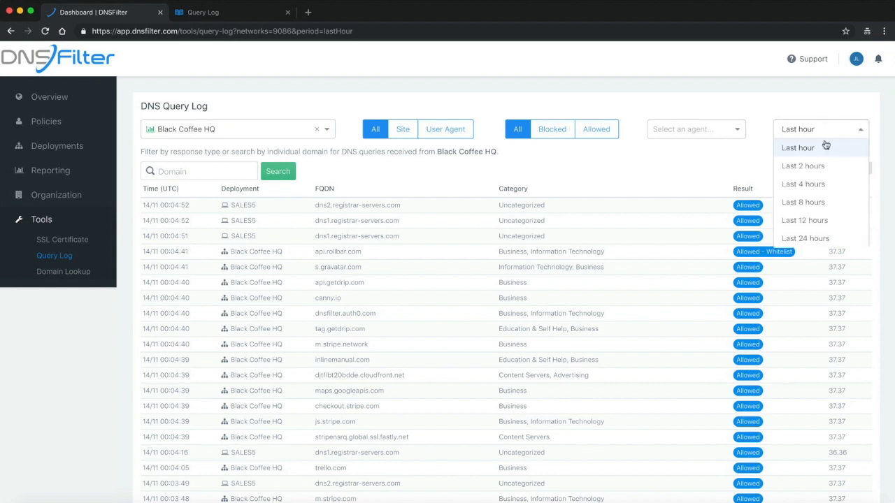
scroll("down", 3)
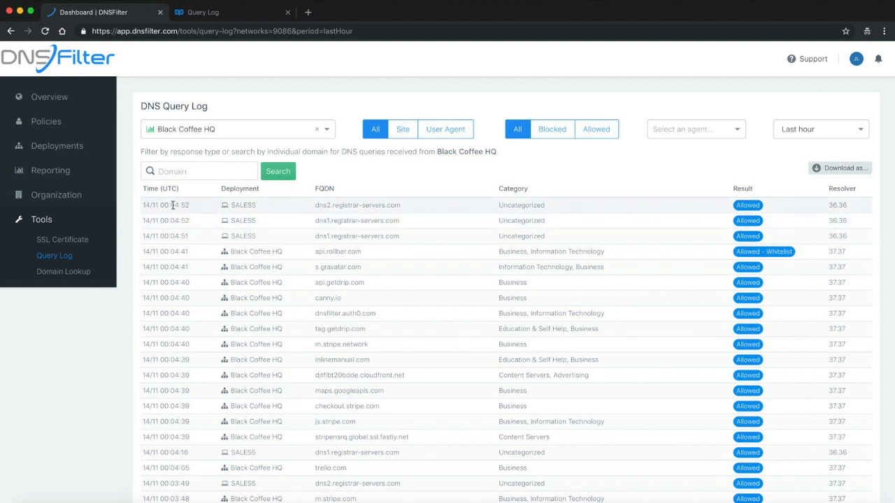
double_click(177, 205)
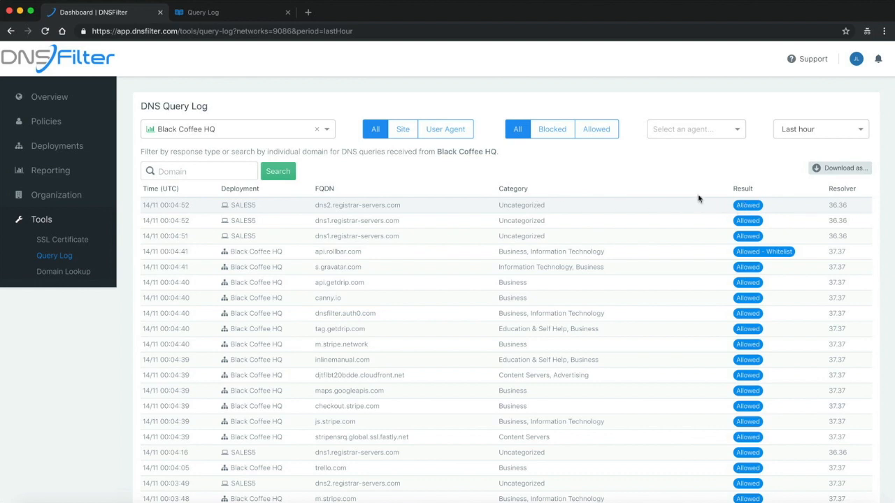
- Scroll through the query log and highlight the dns1.registrar-servers.com domain
scroll("down", 3)
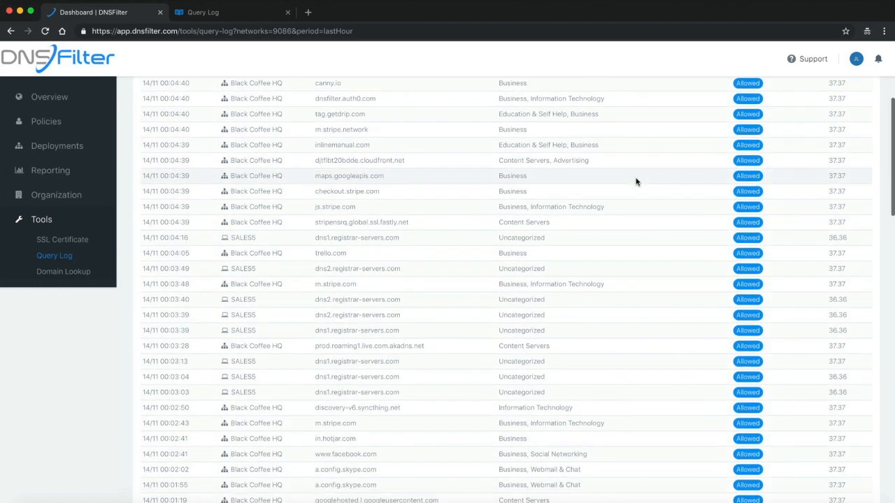
scroll("down", 3)
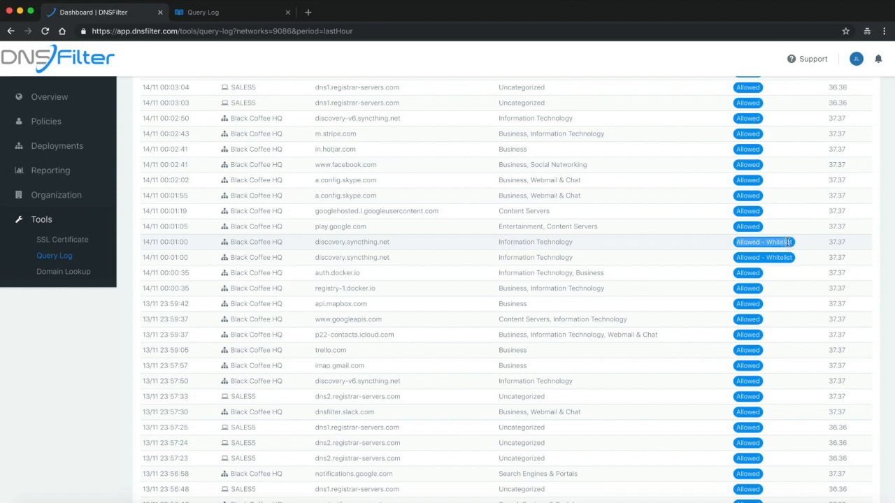
mouse_move(686, 264)
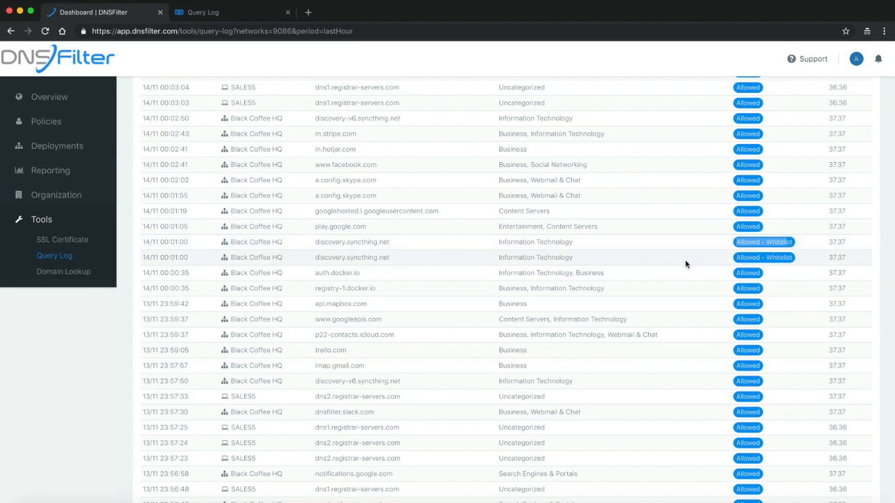
scroll("down", 3)
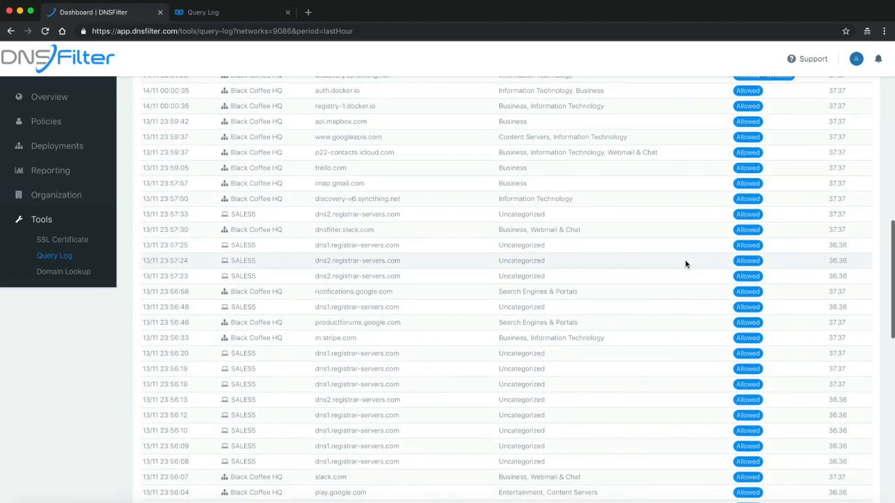
scroll("down", 3)
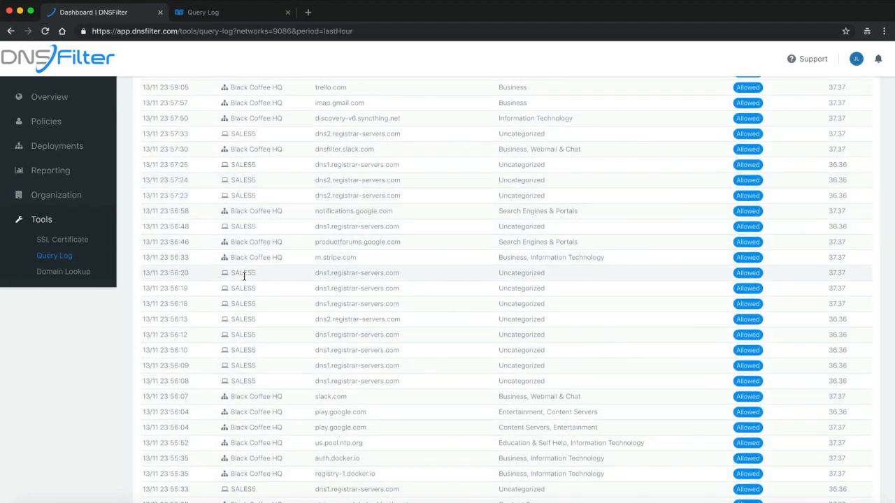
double_click(357, 272)
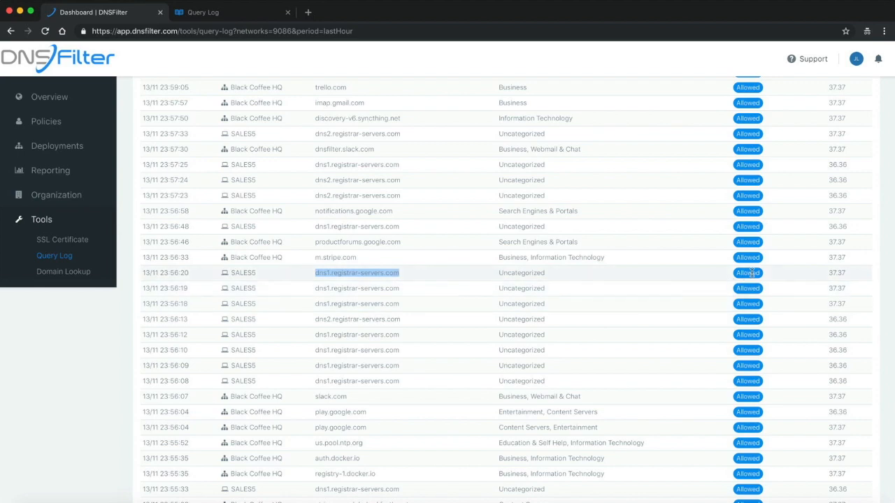
- Return to the top of the log and filter to Blocked results
scroll("up", 3)
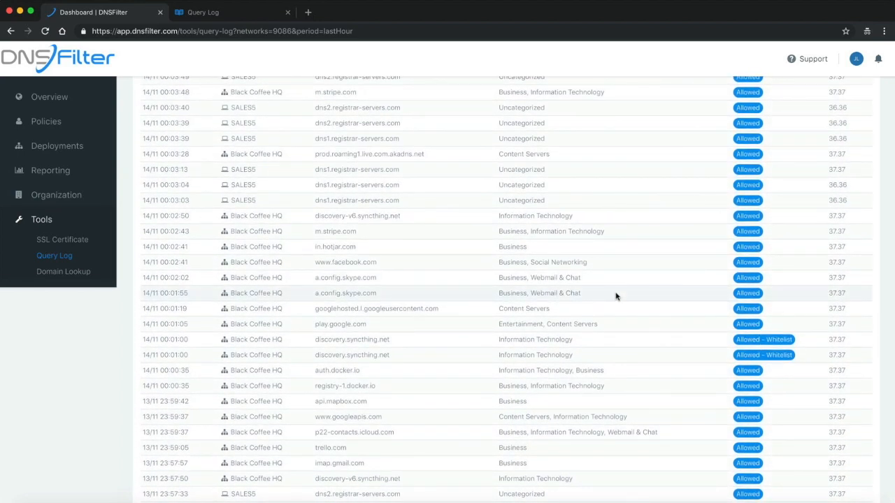
scroll("up", 3)
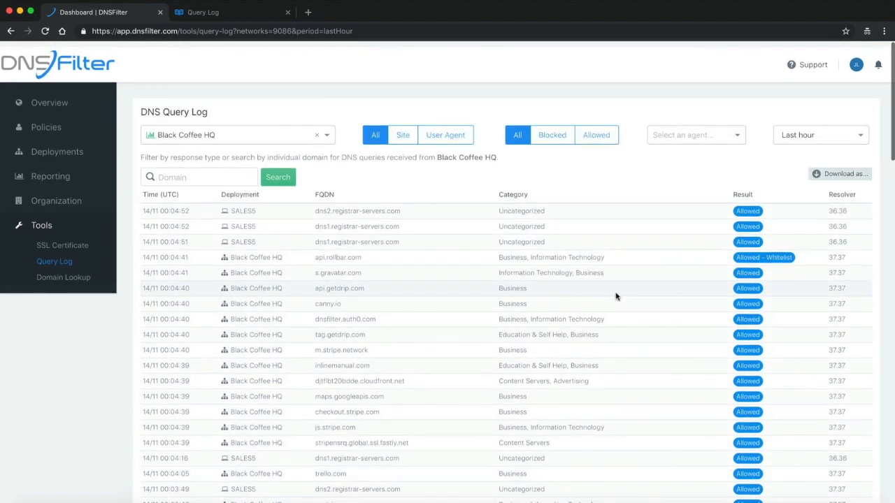
left_click(552, 129)
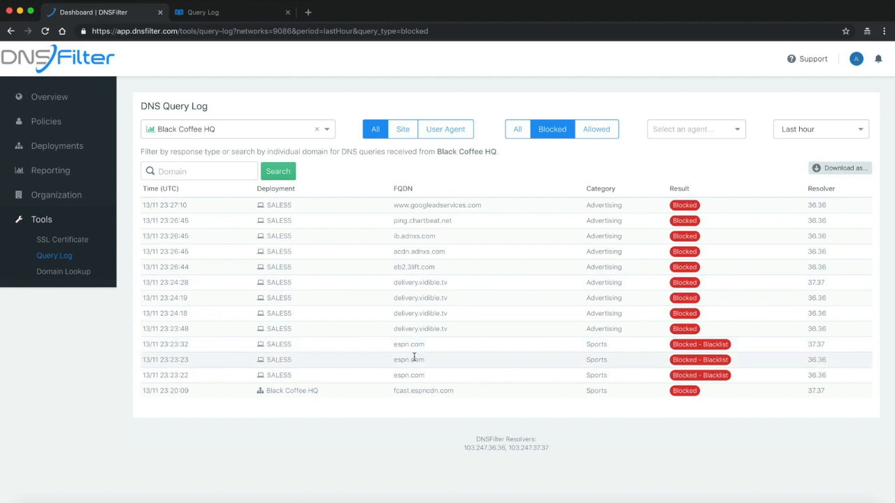
mouse_move(393, 344)
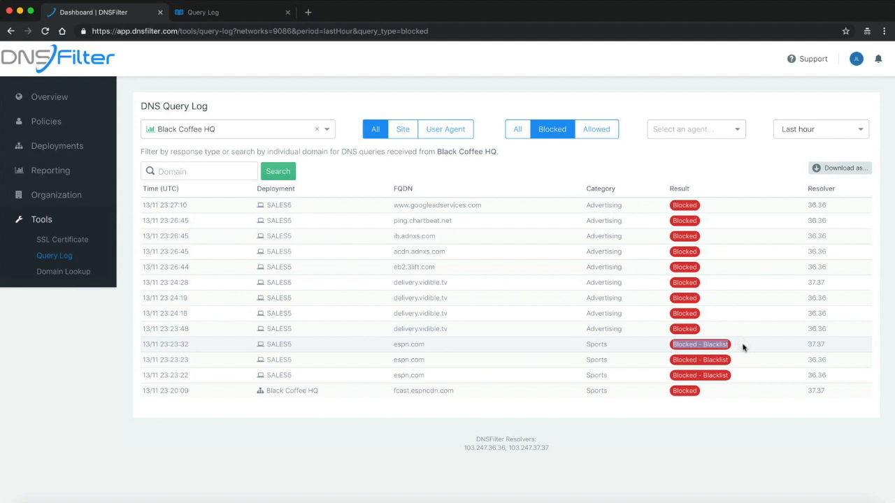
mouse_move(499, 351)
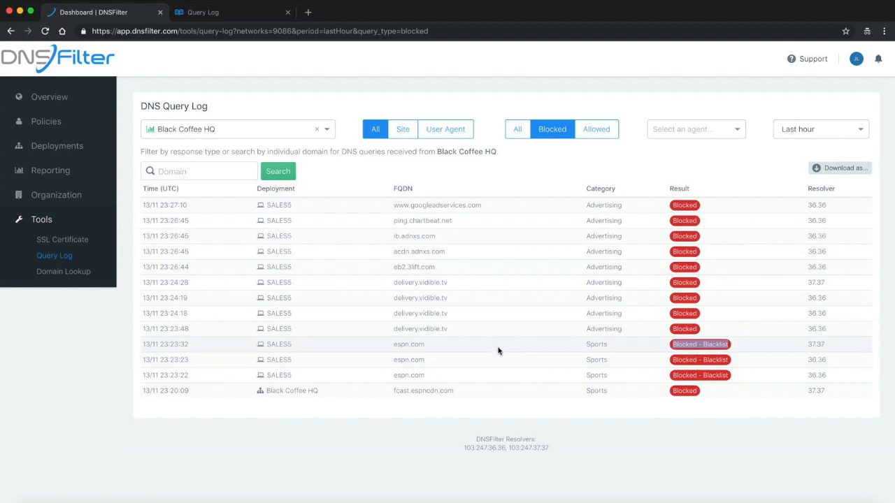
mouse_move(701, 160)
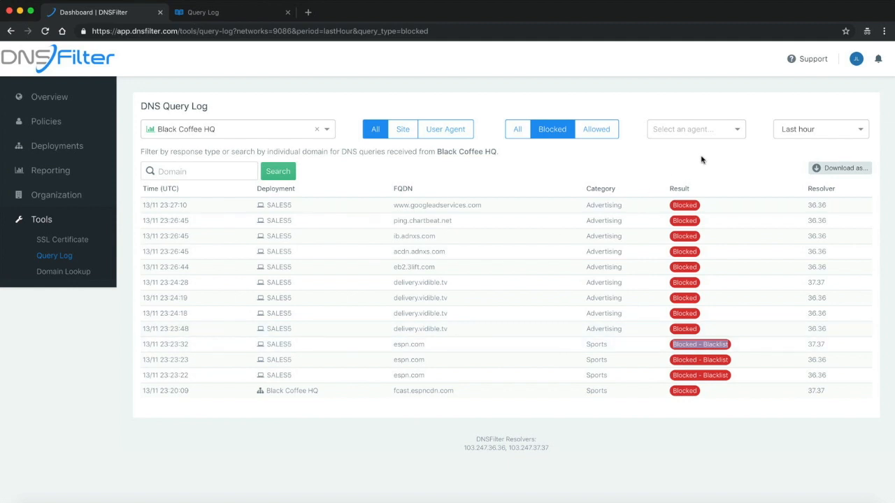
mouse_move(710, 147)
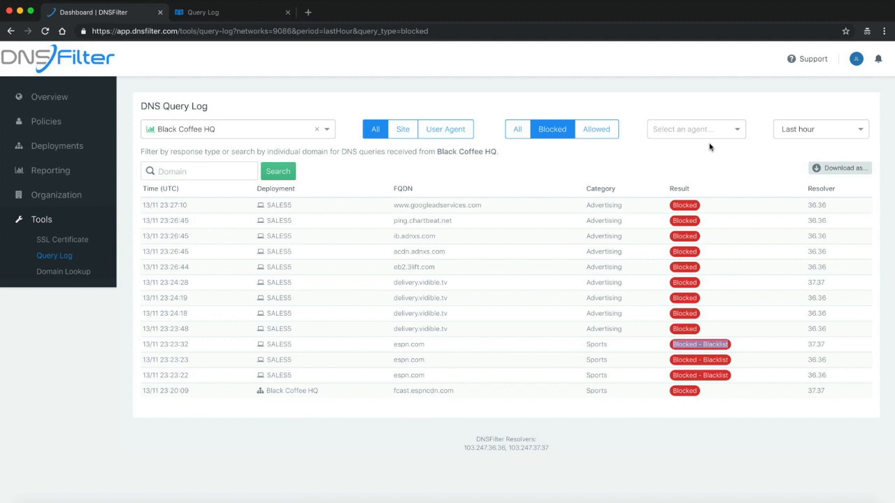
mouse_move(755, 161)
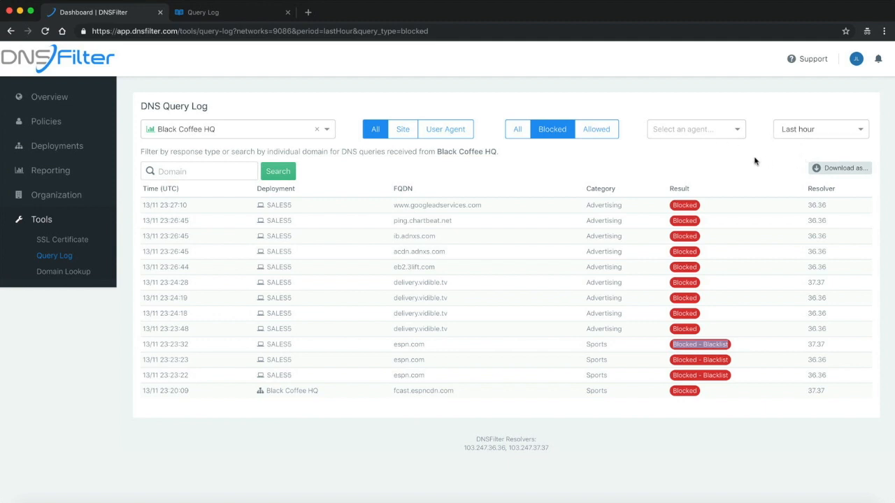
- Open the Download as... menu to reveal the CSV option
left_click(840, 168)
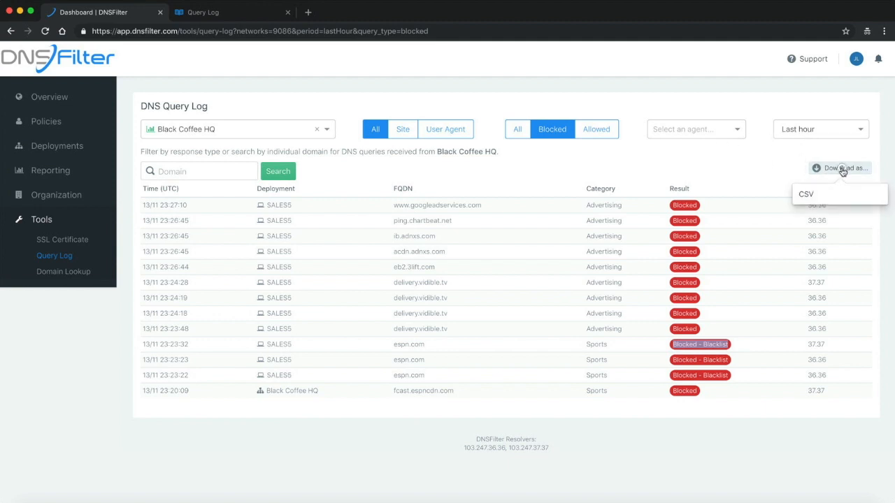
mouse_move(806, 194)
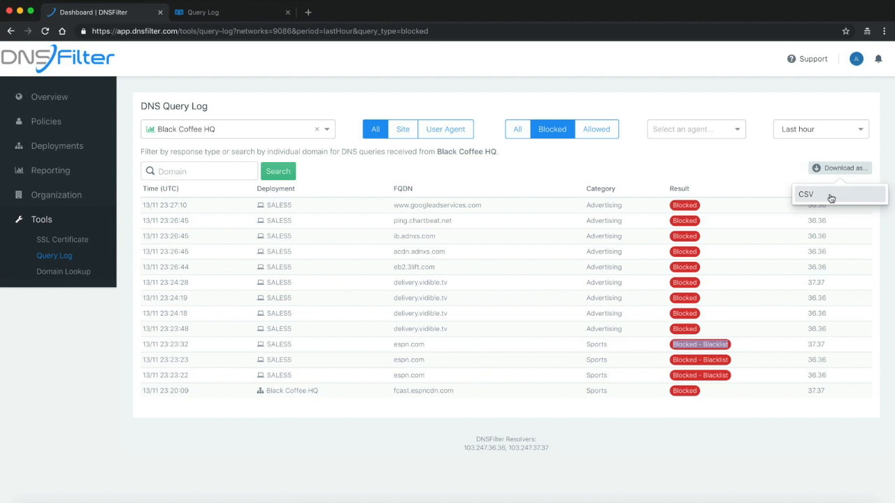
- Set the log's time period to Last 2 hours
left_click(820, 129)
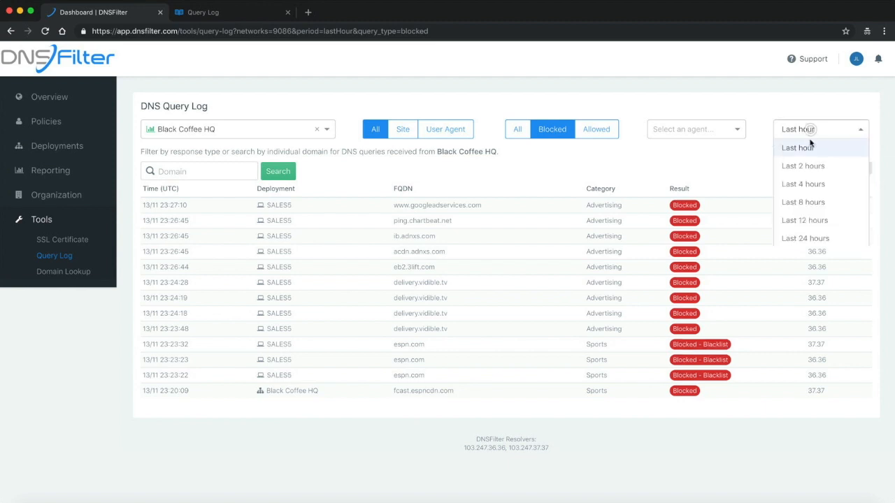
left_click(803, 166)
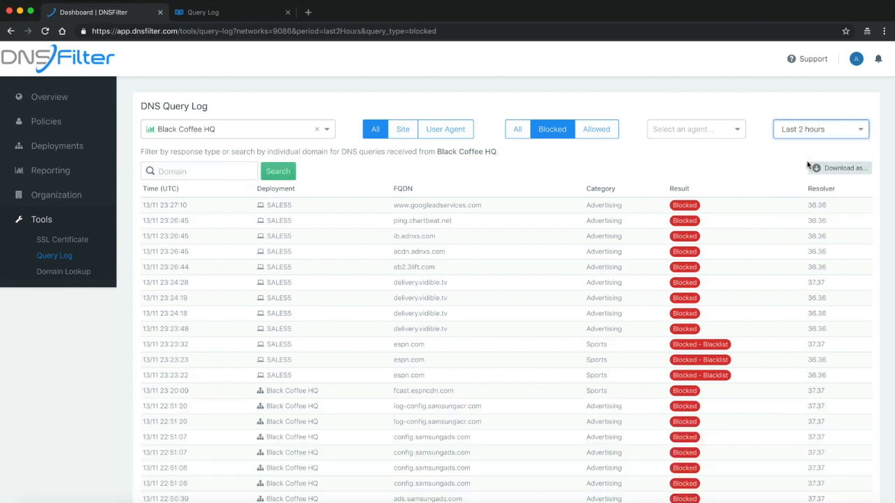
left_click(844, 168)
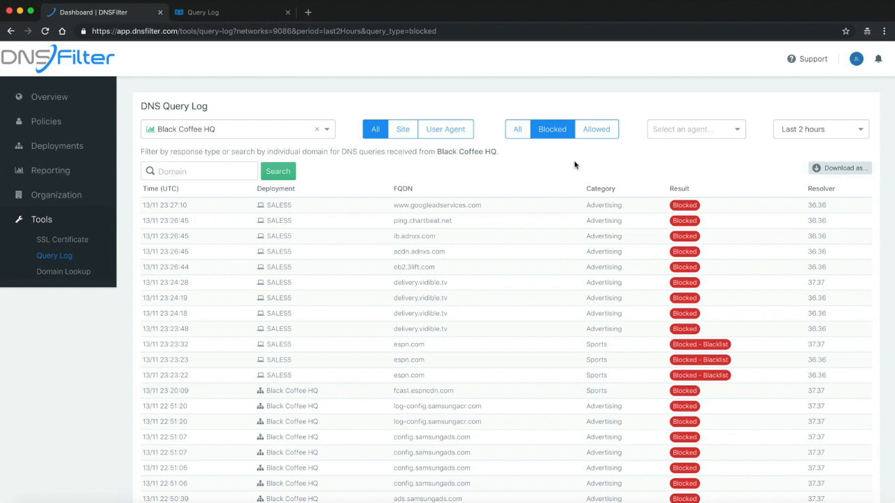
mouse_move(705, 177)
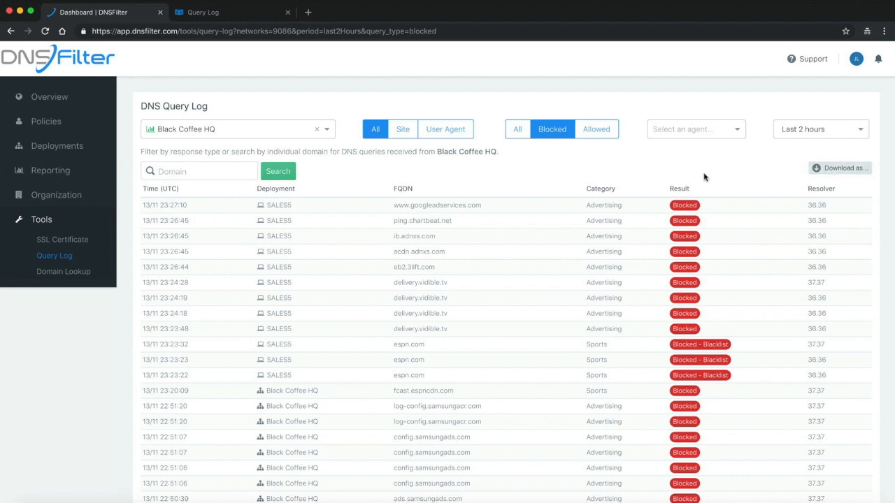